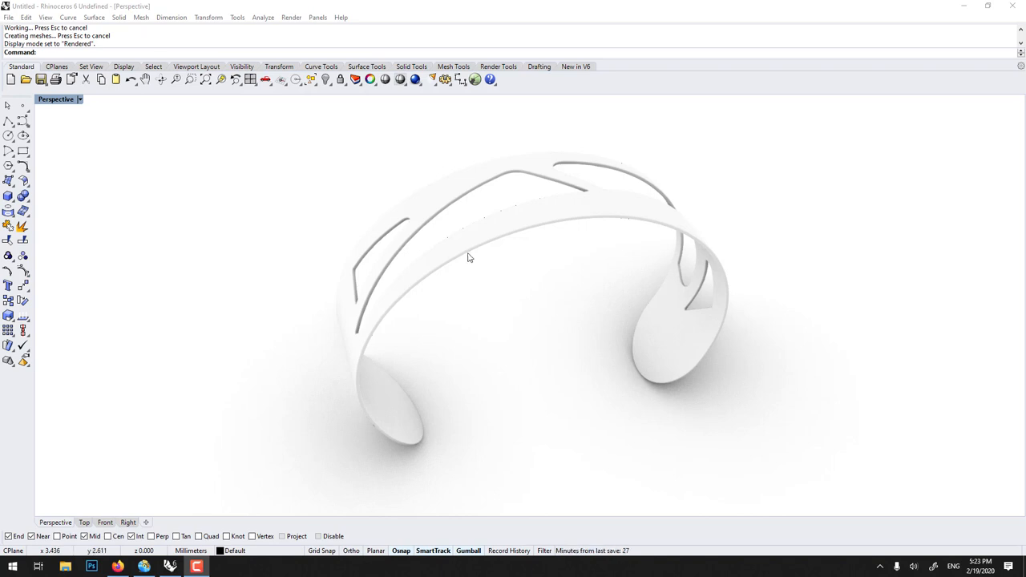
# Step: Orbit the view around the existing bracelet to inspect it from several sides
pyautogui.moveTo(469, 257); pyautogui.dragTo(465, 253)
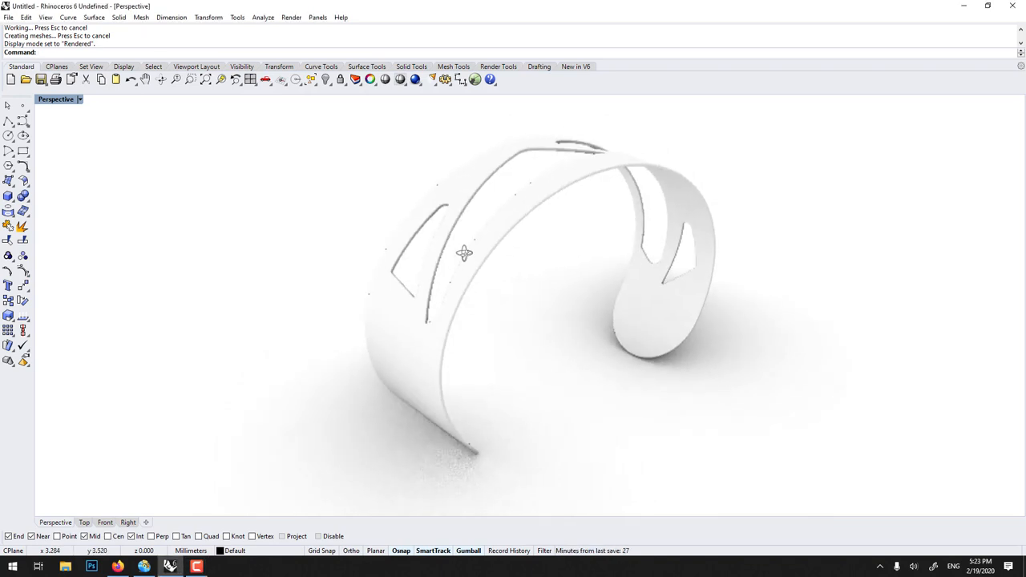
pyautogui.moveTo(463, 253); pyautogui.dragTo(462, 262)
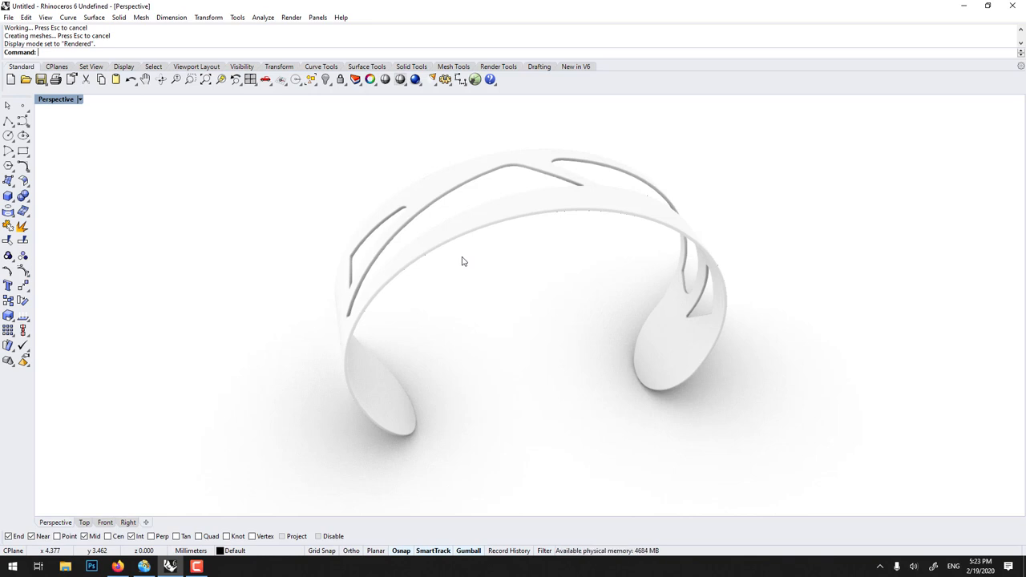
pyautogui.moveTo(581, 302)
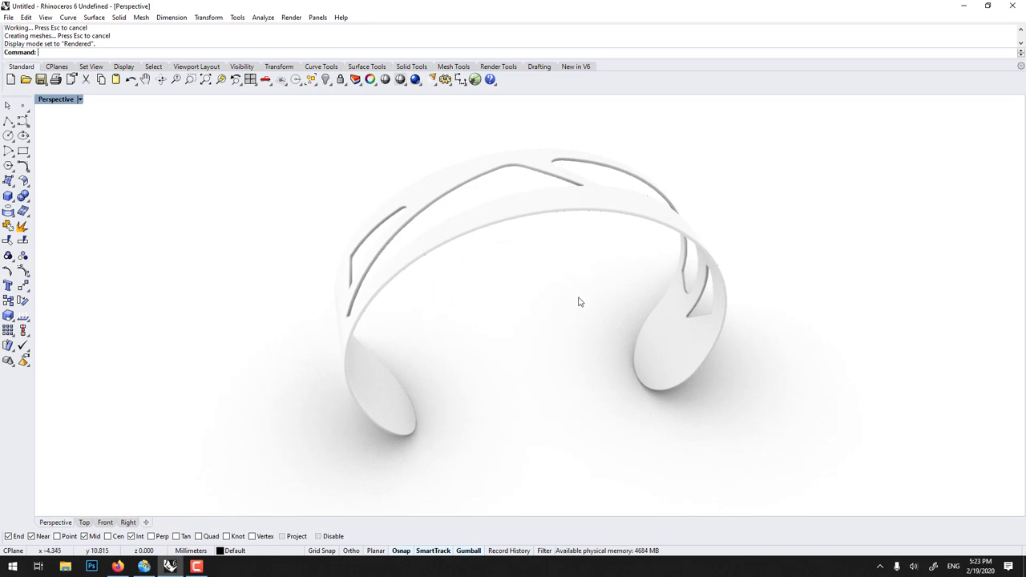
pyautogui.moveTo(581, 301); pyautogui.dragTo(440, 271)
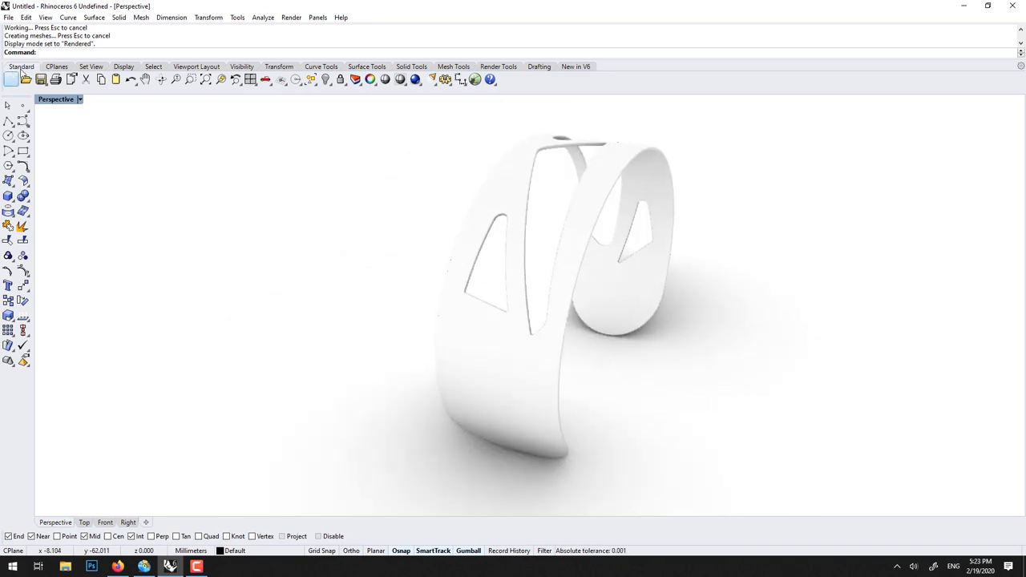
# Step: Start a new unsaved model from the Small Objects - Millimeters template
pyautogui.click(8, 17)
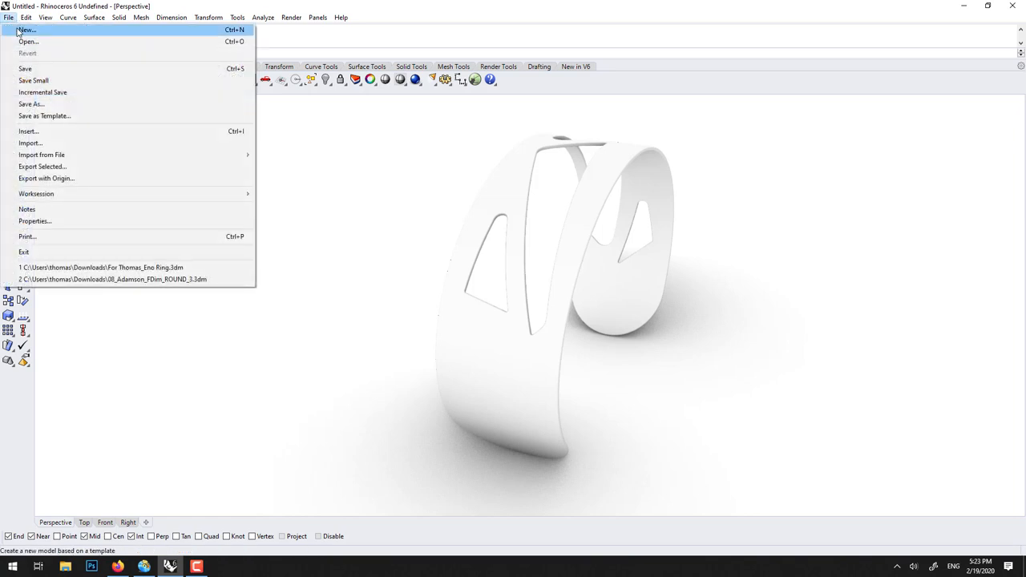
pyautogui.click(27, 30)
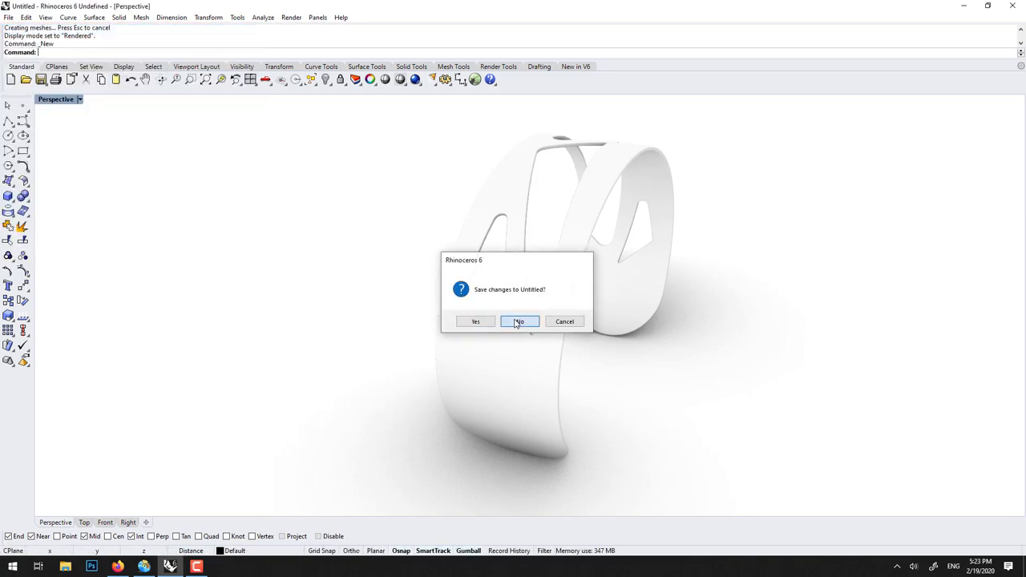
pyautogui.click(519, 322)
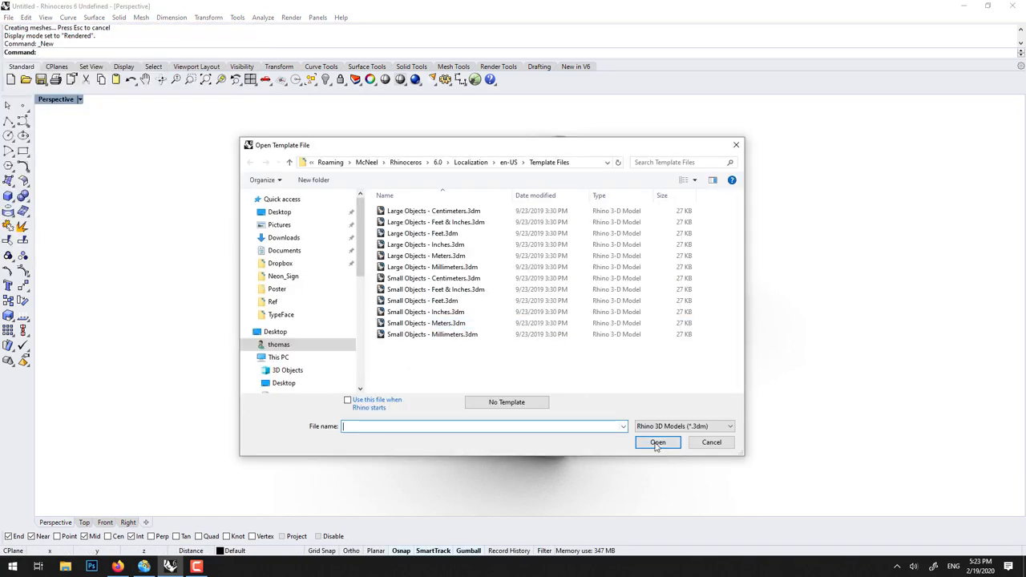
pyautogui.click(432, 334)
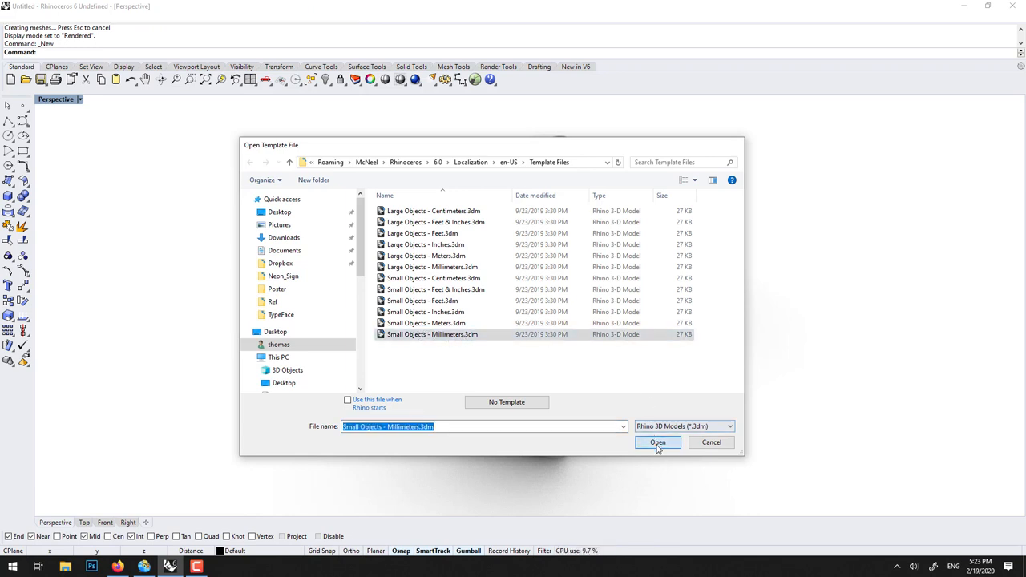
pyautogui.click(657, 442)
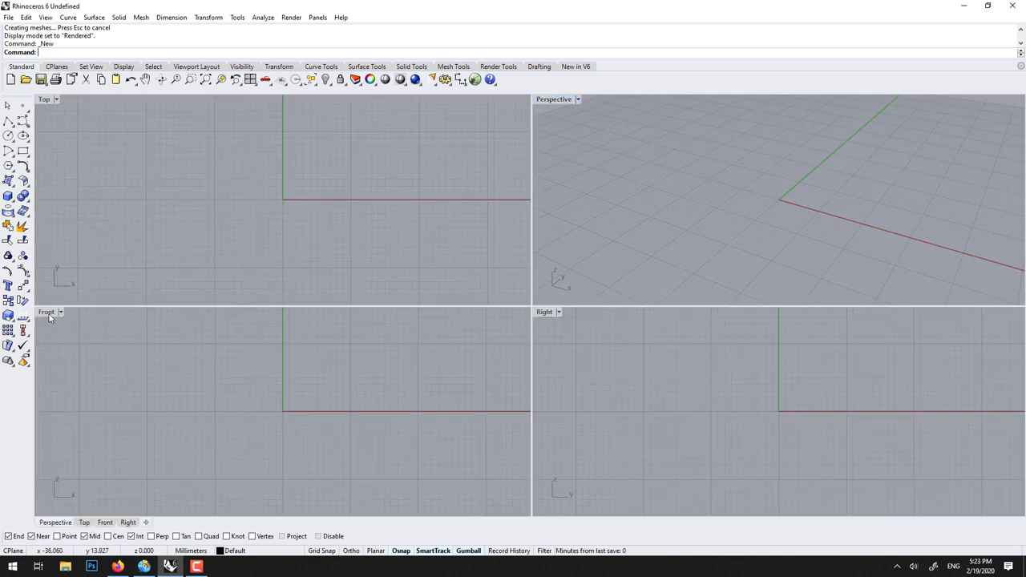
# Step: Maximize the Top view and draw a long rectangle from its centre at the origin
pyautogui.doubleClick(45, 98)
pyautogui.write('Rectangle')
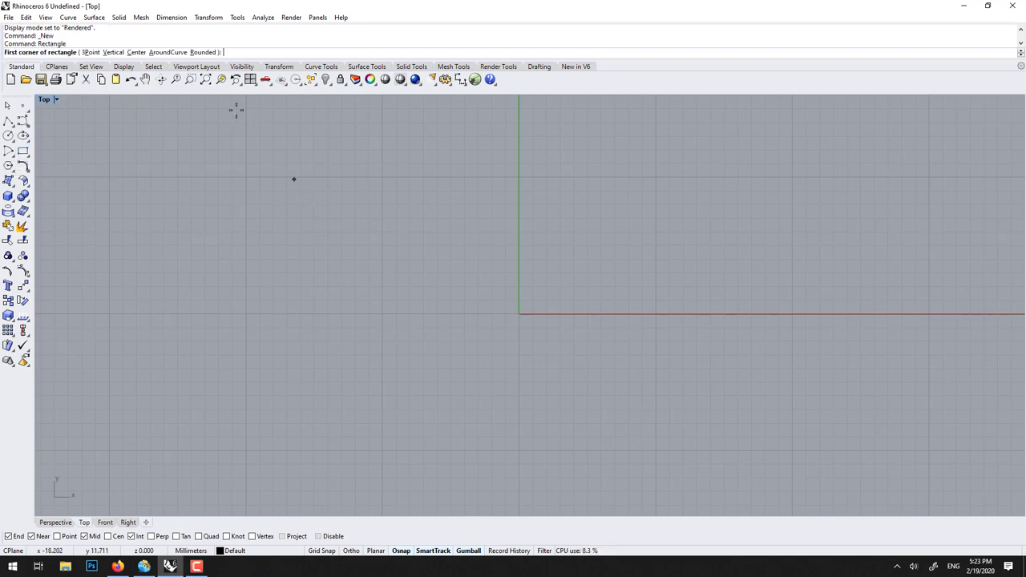
pyautogui.click(130, 52)
pyautogui.write('0')
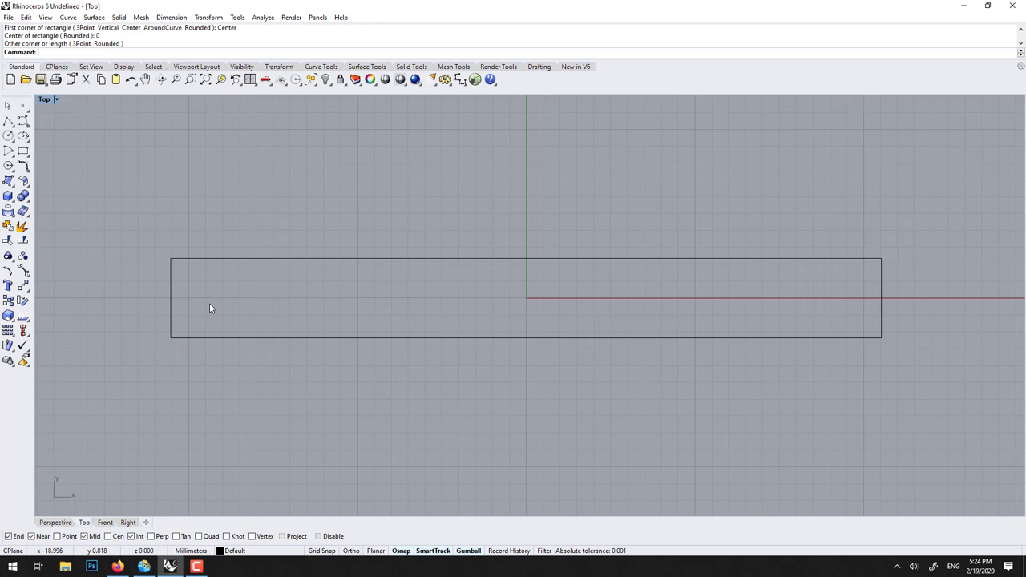
pyautogui.moveTo(173, 327)
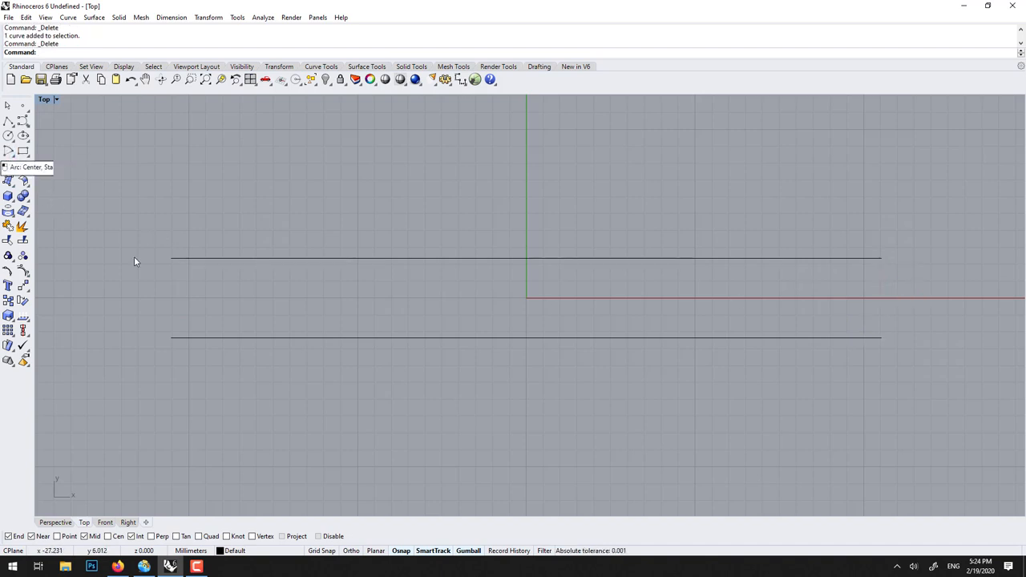
# Step: Cap the left and right ends of the parallel lines with outward tangent arcs
pyautogui.click(9, 135)
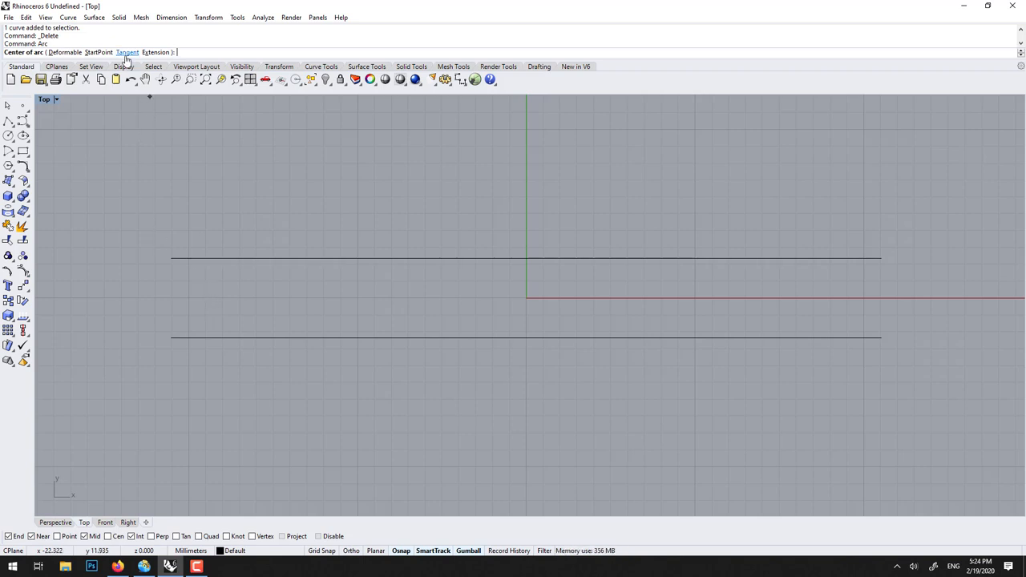
pyautogui.click(127, 52)
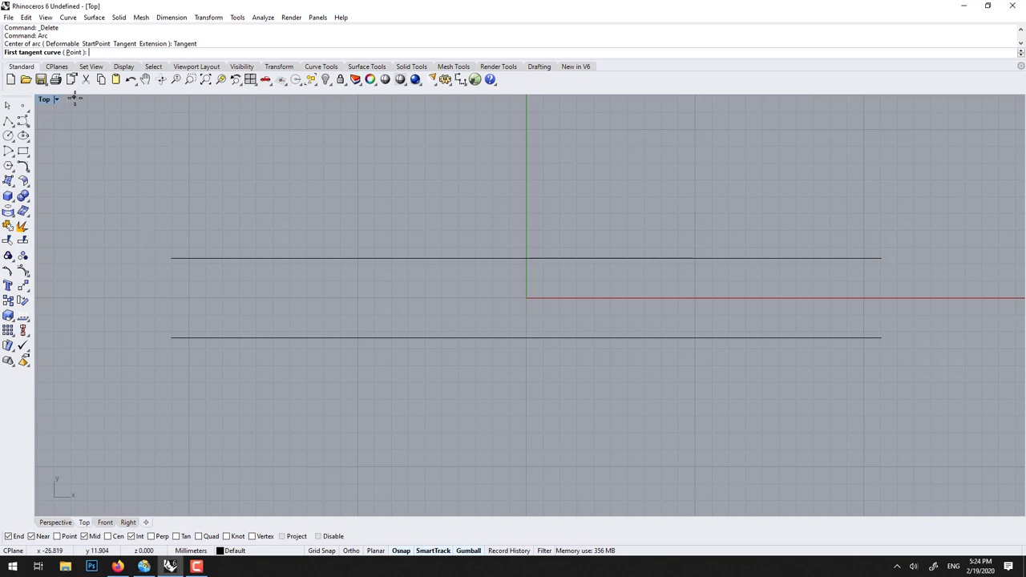
pyautogui.click(171, 257)
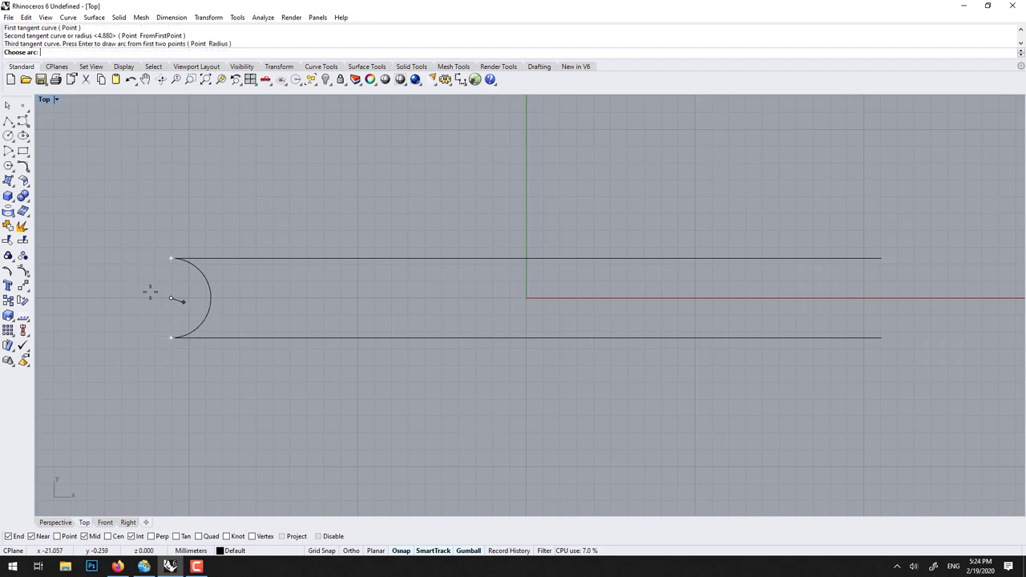
pyautogui.click(171, 299)
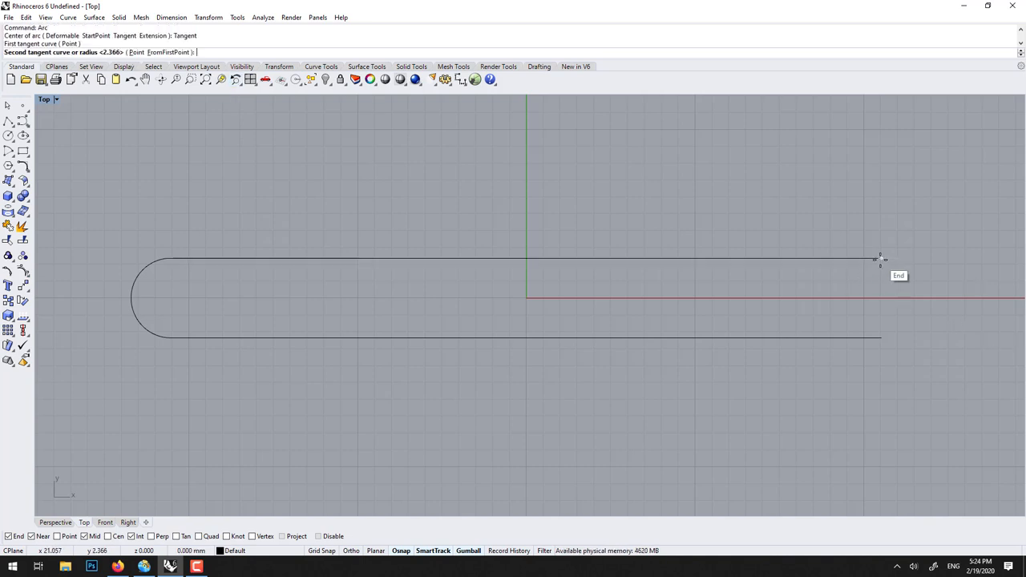
pyautogui.click(881, 258)
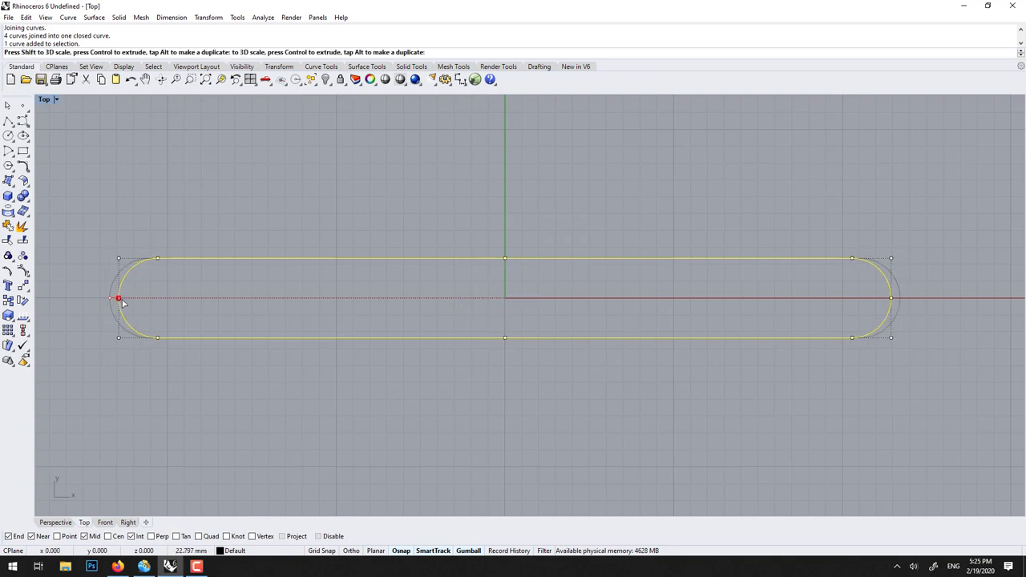
pyautogui.moveTo(118, 298); pyautogui.dragTo(156, 298)
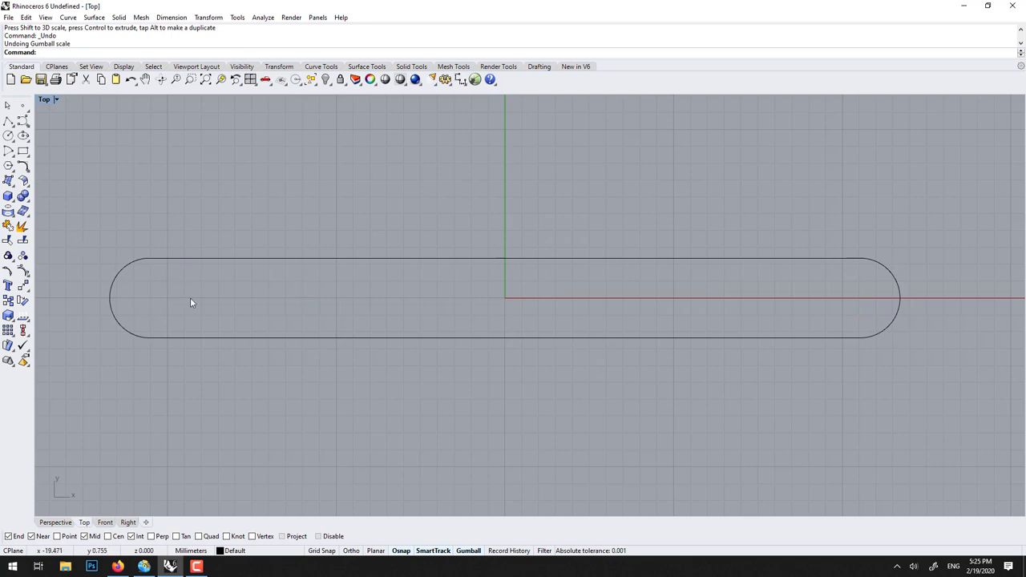
pyautogui.moveTo(252, 282)
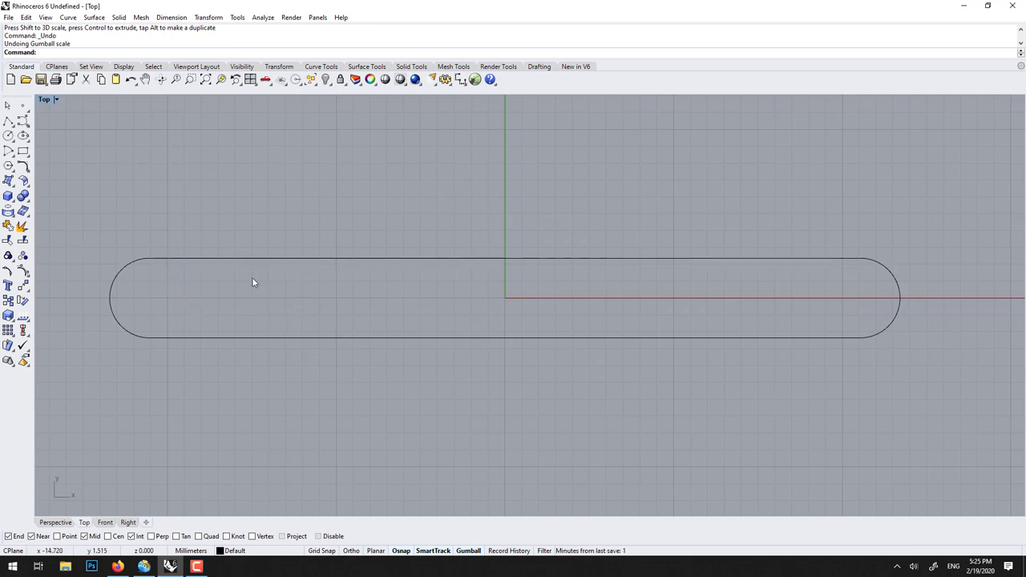
pyautogui.moveTo(8, 120)
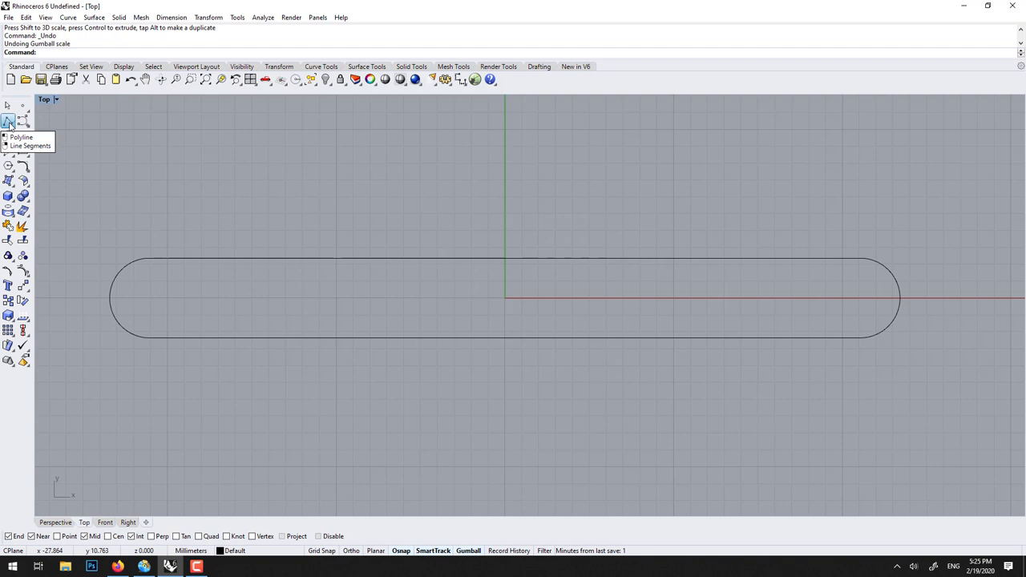
# Step: Draw the first slanted polyline cutout inside the band outline
pyautogui.click(11, 122)
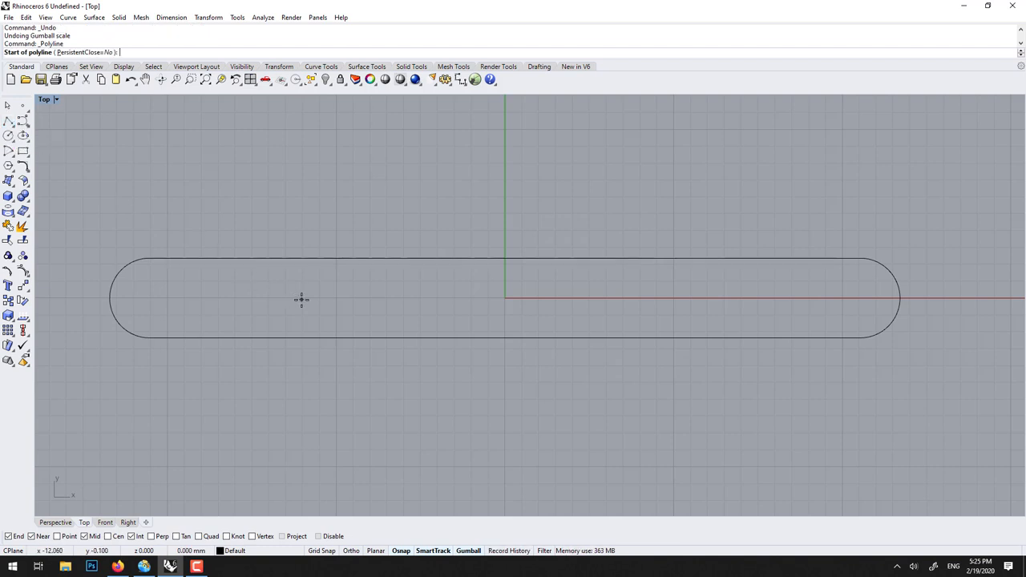
pyautogui.moveTo(216, 321)
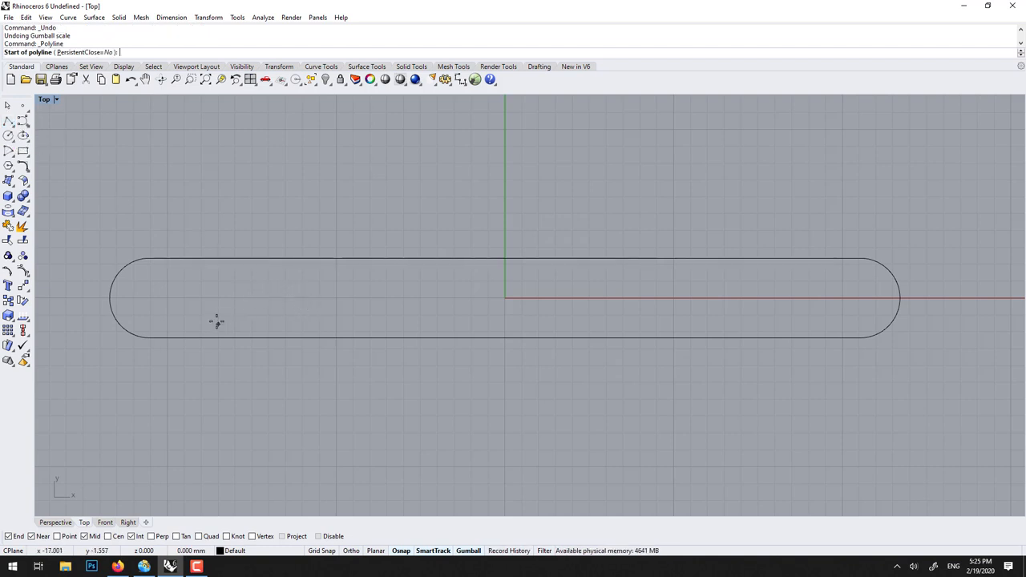
pyautogui.click(240, 312)
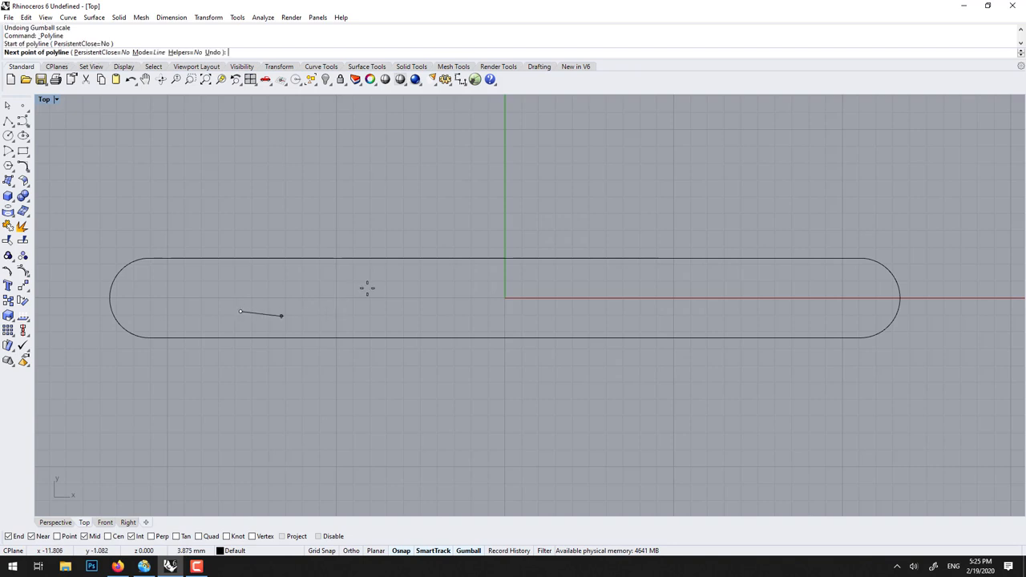
pyautogui.click(409, 281)
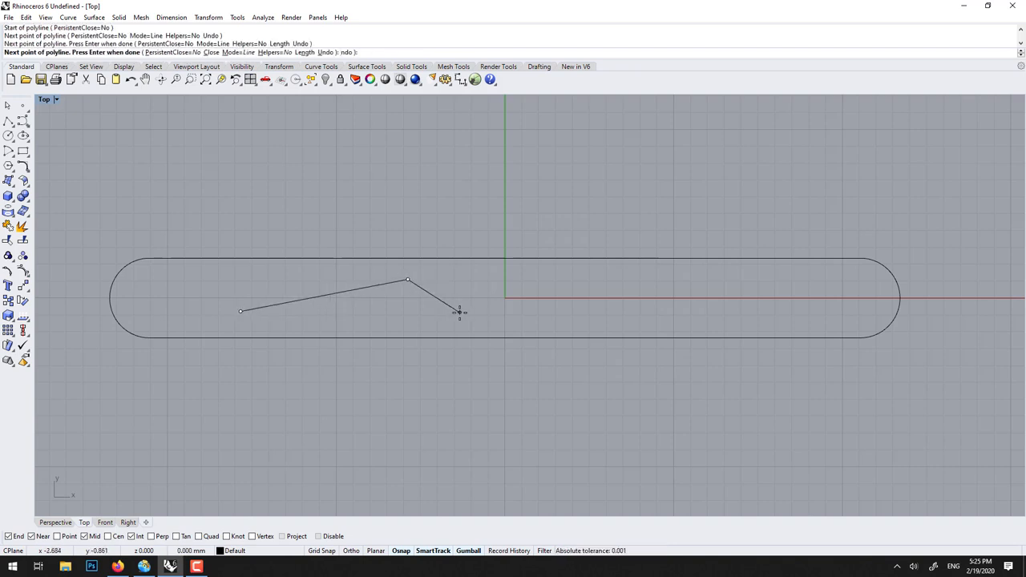
pyautogui.click(240, 311)
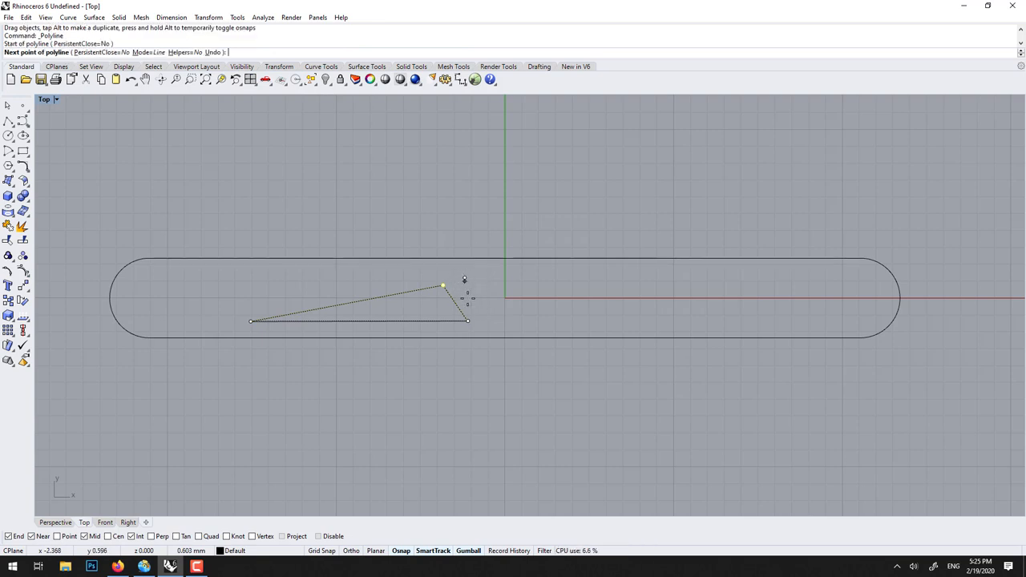
# Step: Draw the remaining angular cutout polylines spread along the band
pyautogui.click(746, 270)
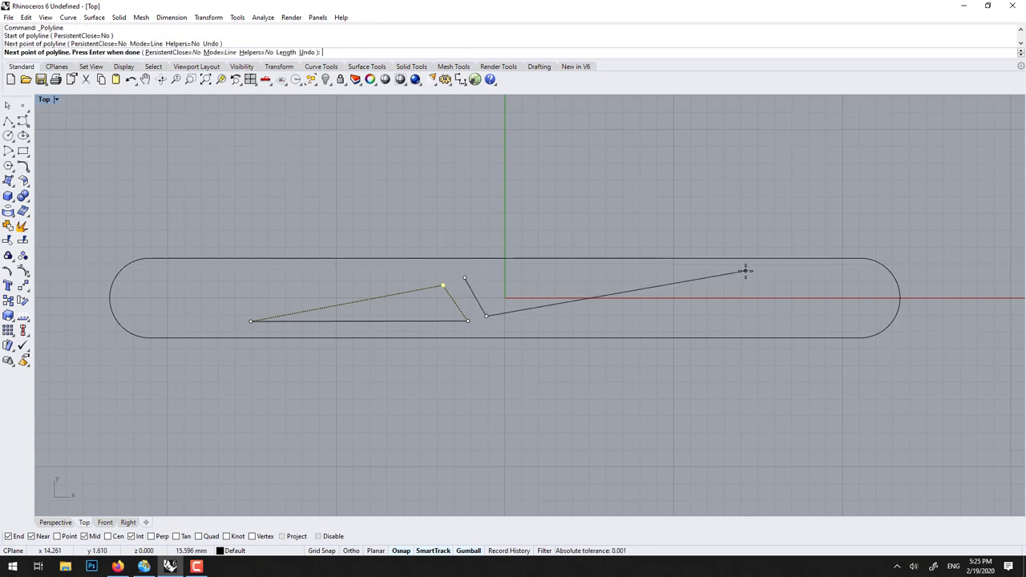
pyautogui.click(718, 290)
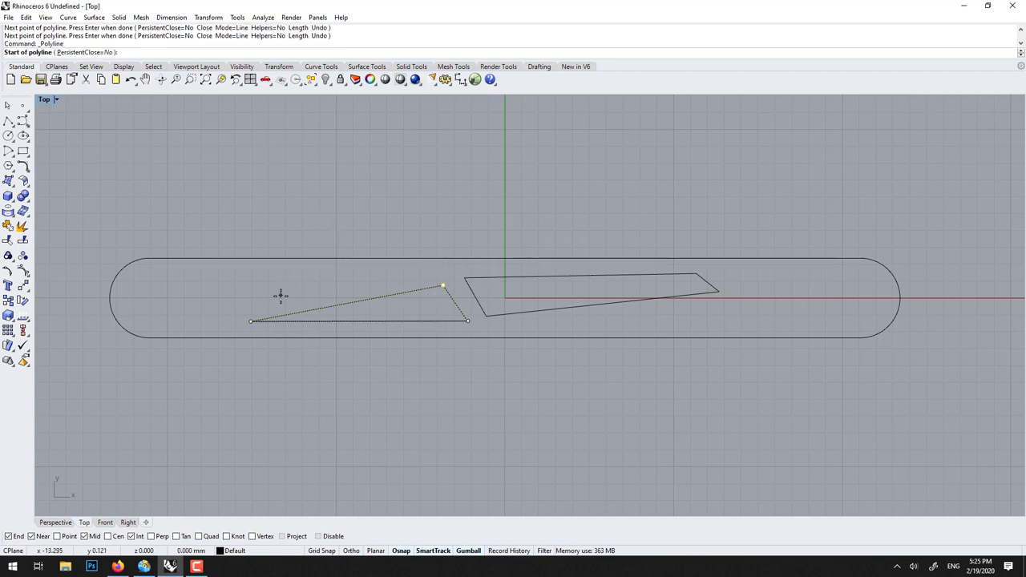
pyautogui.click(256, 305)
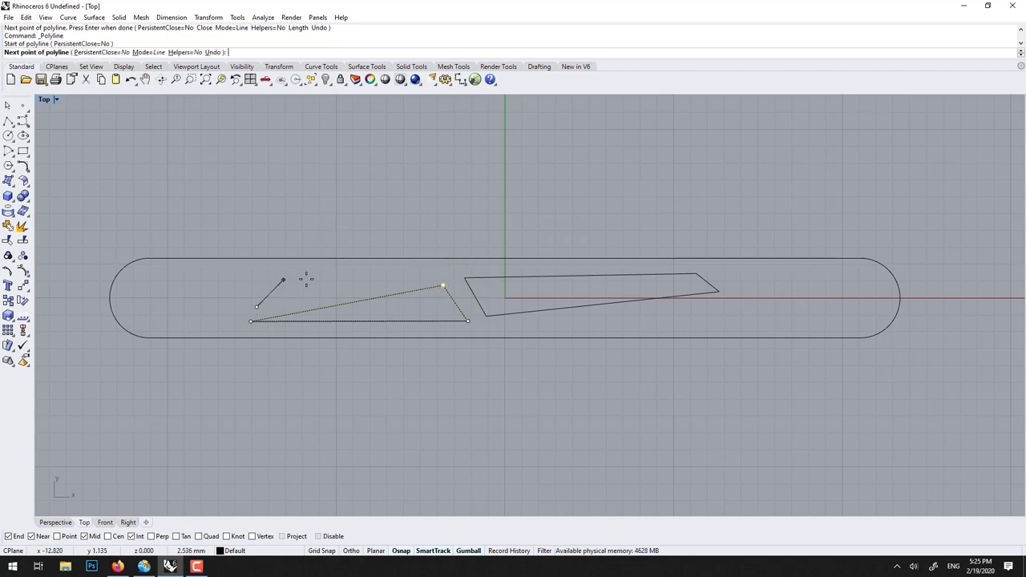
pyautogui.click(295, 272)
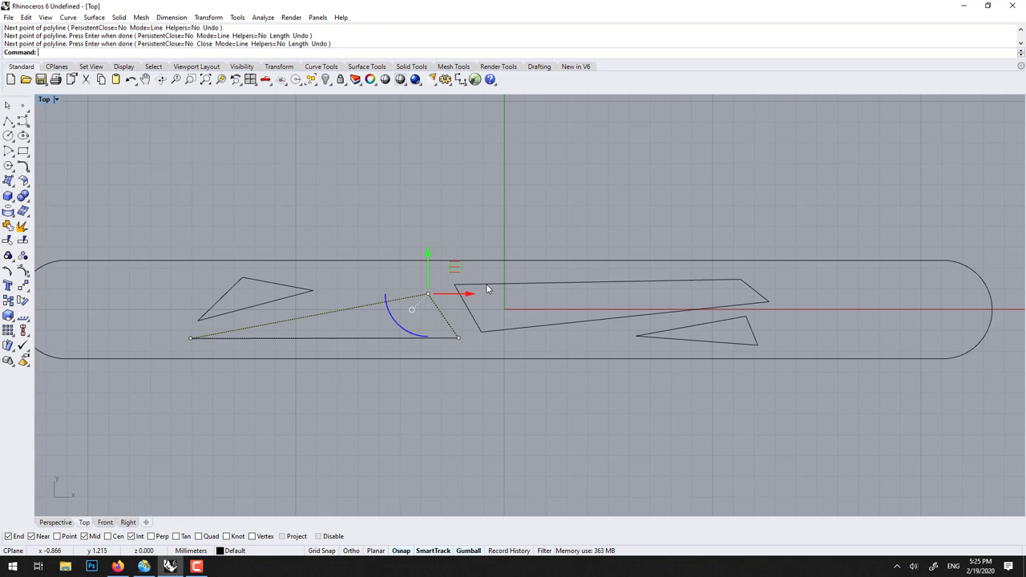
pyautogui.click(485, 288)
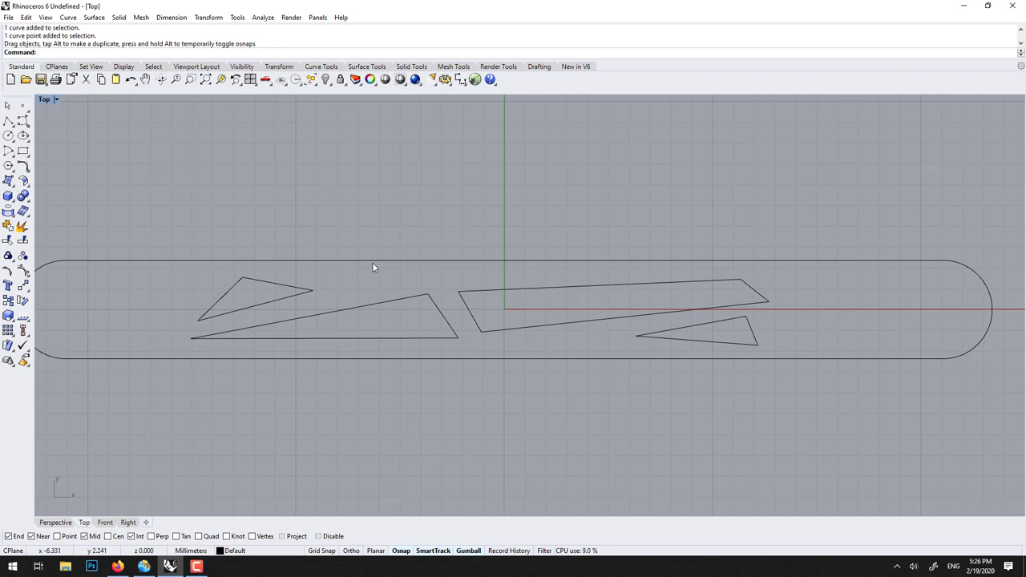
pyautogui.write('Fillet')
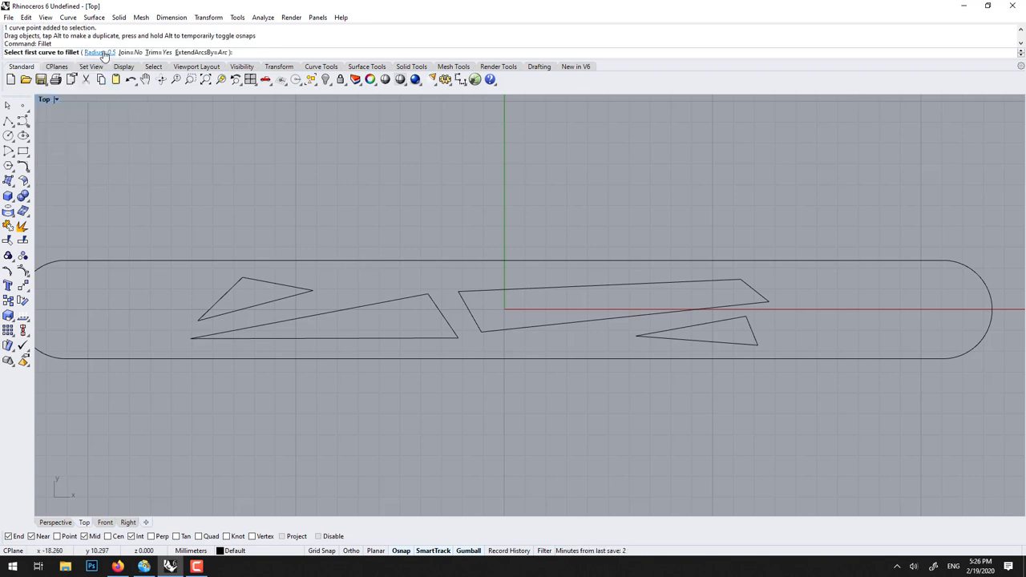
# Step: Fillet the corners of the long triangle and quadrilateral cutouts with radius 1
pyautogui.click(433, 307)
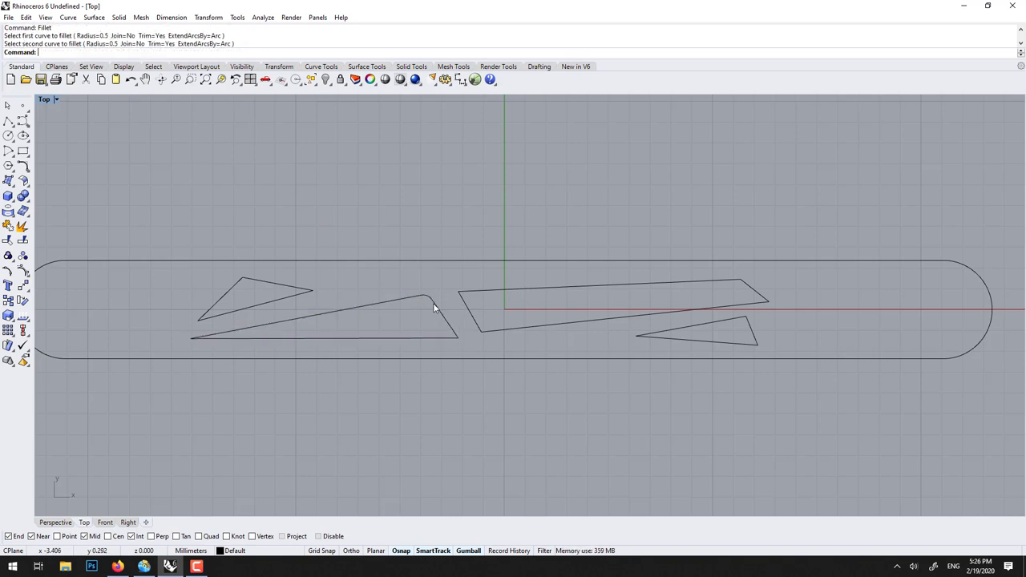
pyautogui.moveTo(438, 313)
pyautogui.write('1')
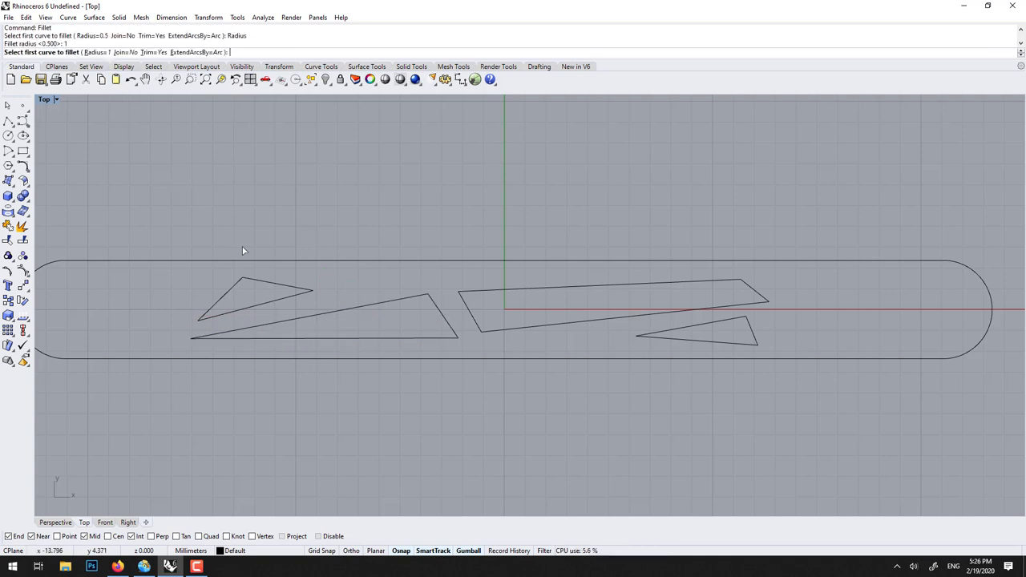
pyautogui.moveTo(244, 255)
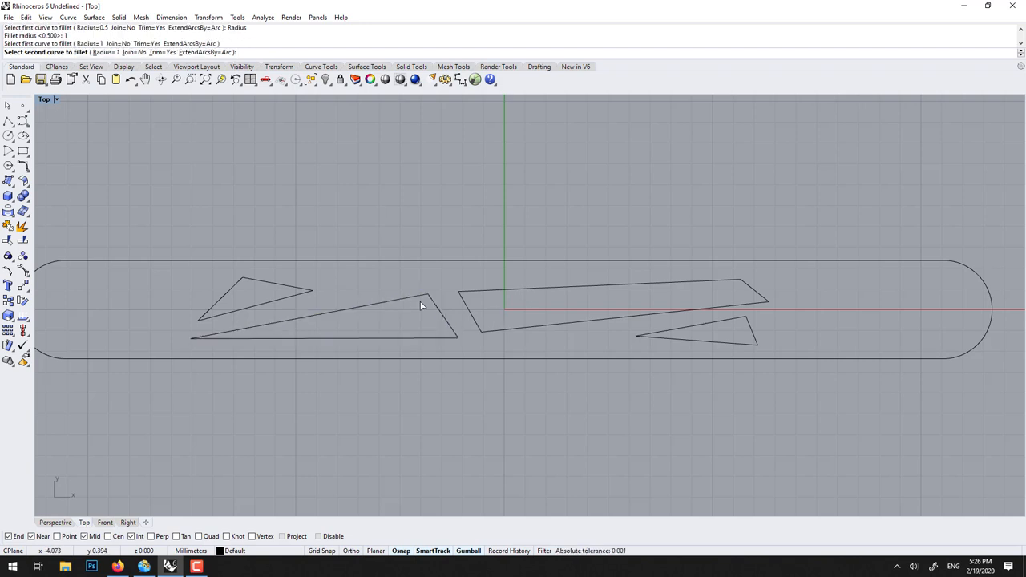
pyautogui.click(421, 304)
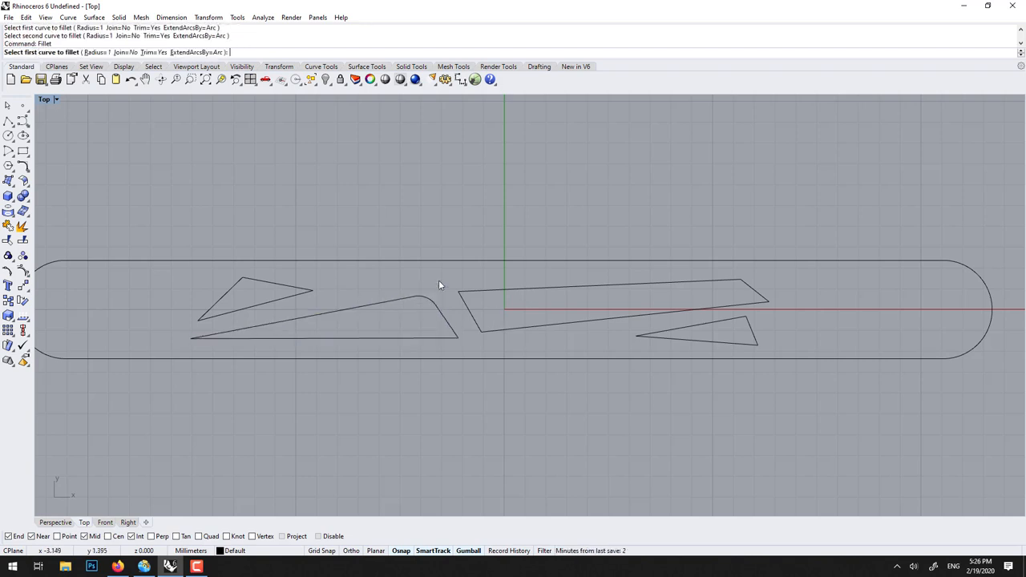
pyautogui.click(441, 300)
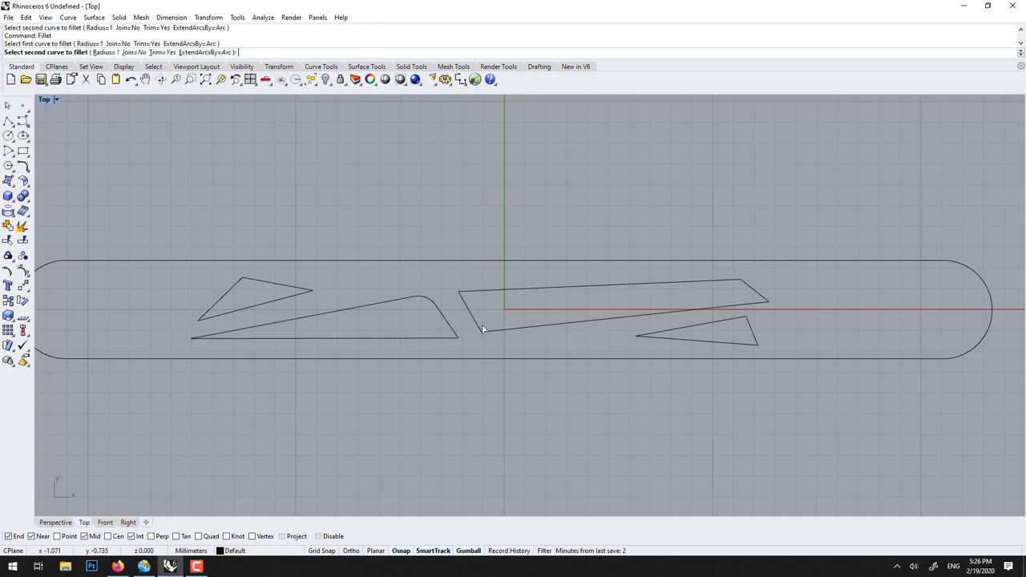
pyautogui.click(481, 329)
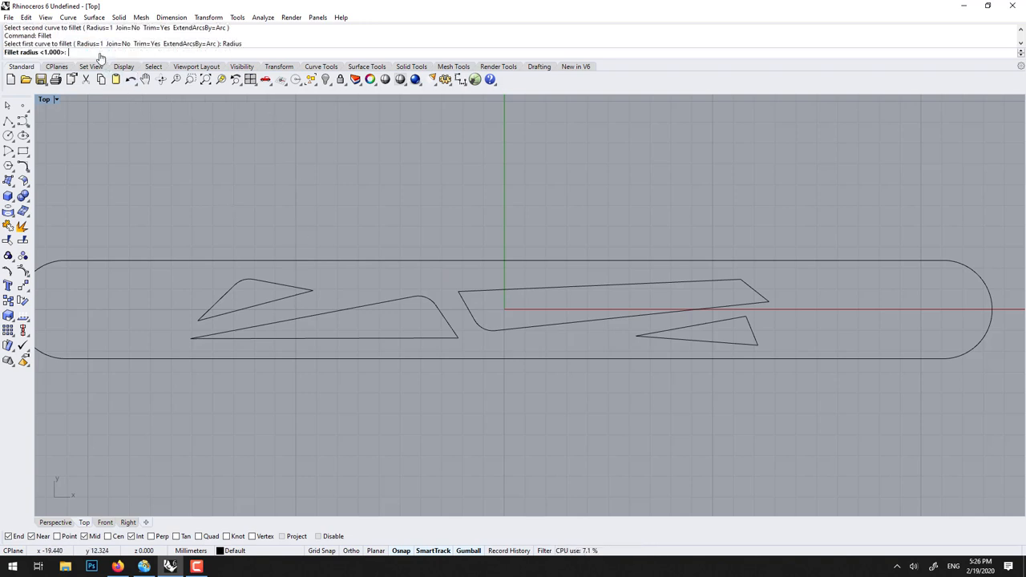
# Step: Fillet the small left and right triangle corners with a smaller 0.25 radius
pyautogui.write('0.2')
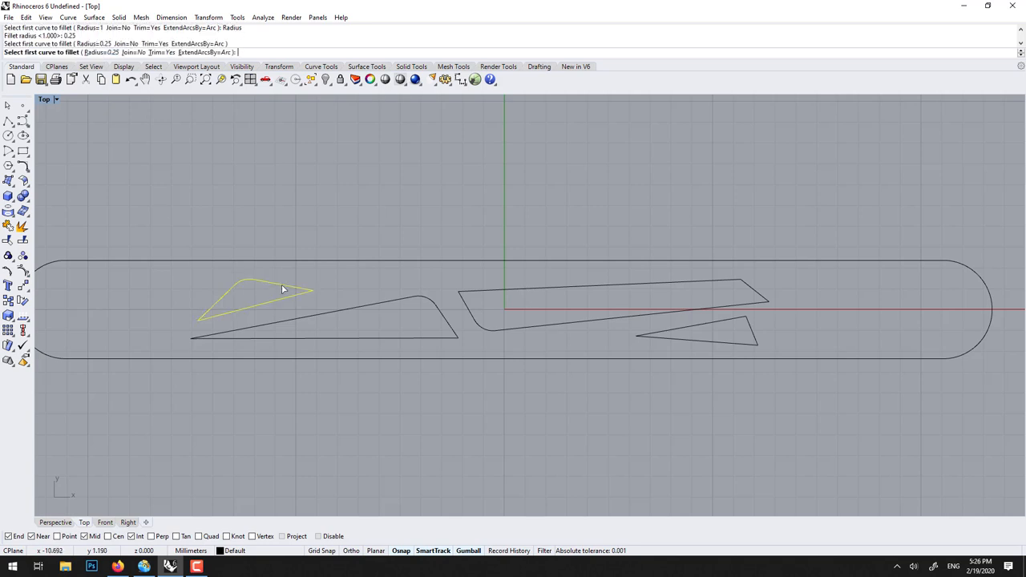
pyautogui.click(284, 291)
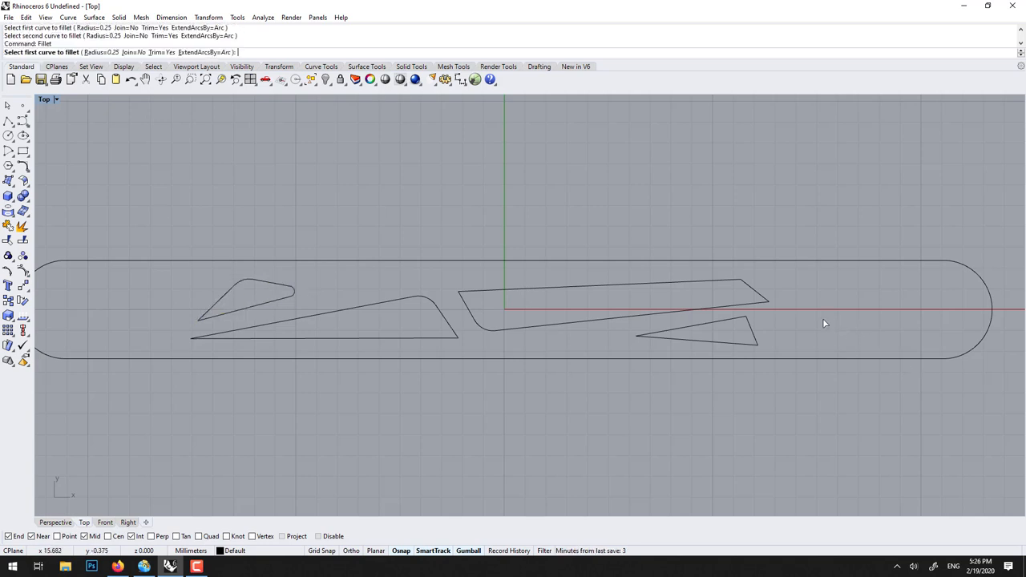
pyautogui.click(694, 337)
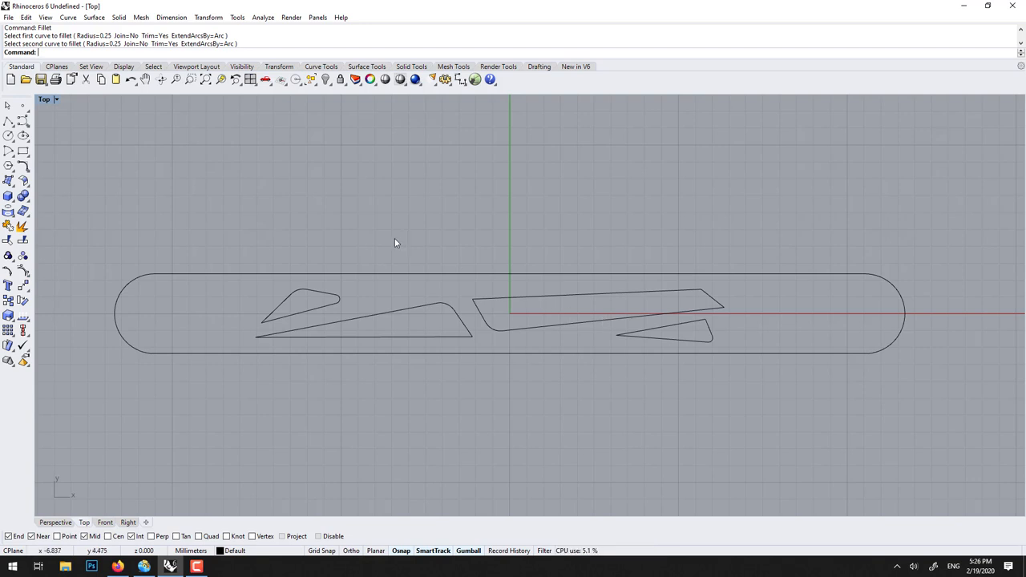
pyautogui.moveTo(47, 177)
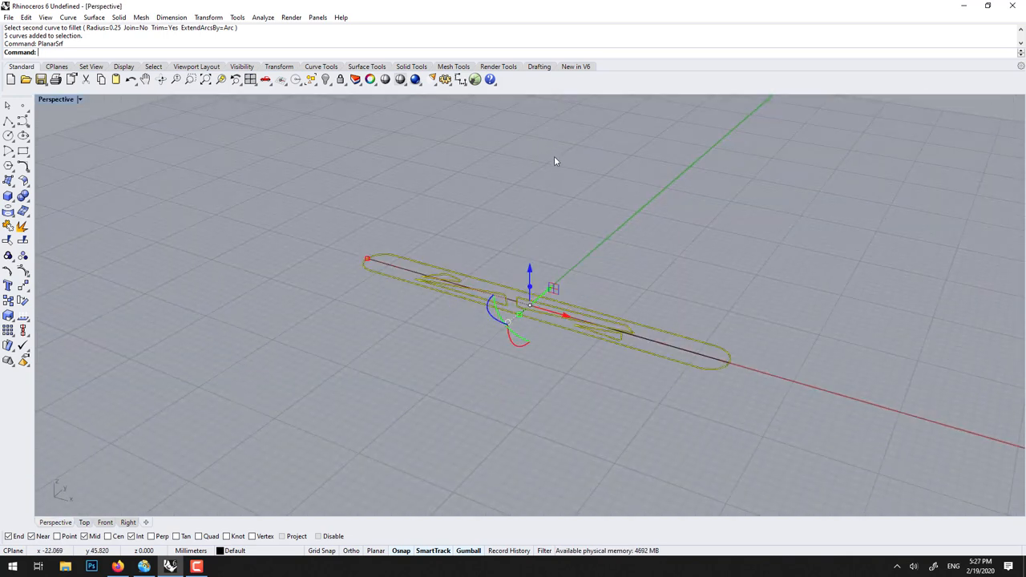
# Step: Change the Perspective view's display option for the new perforated surface
pyautogui.click(79, 99)
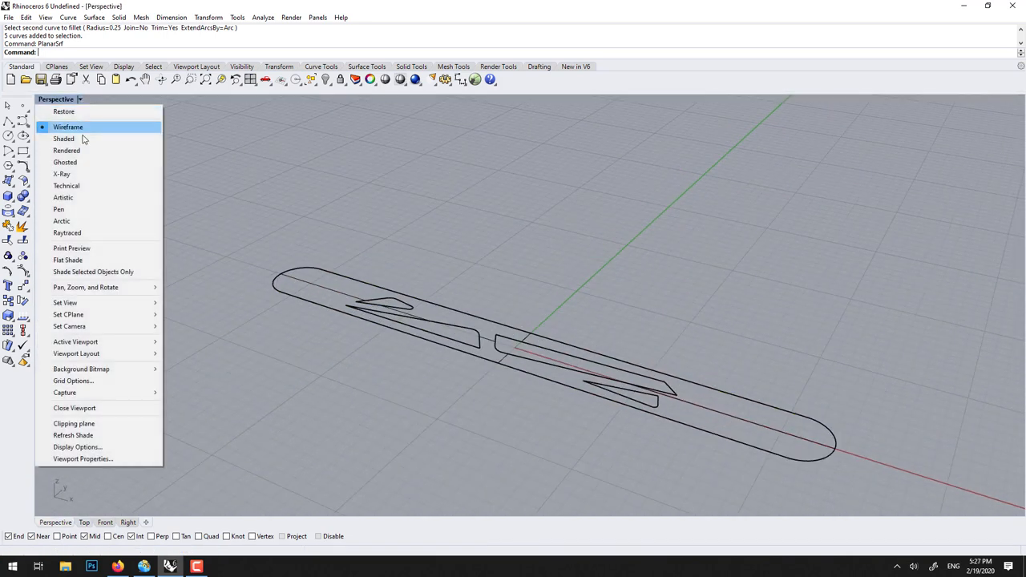
pyautogui.click(63, 139)
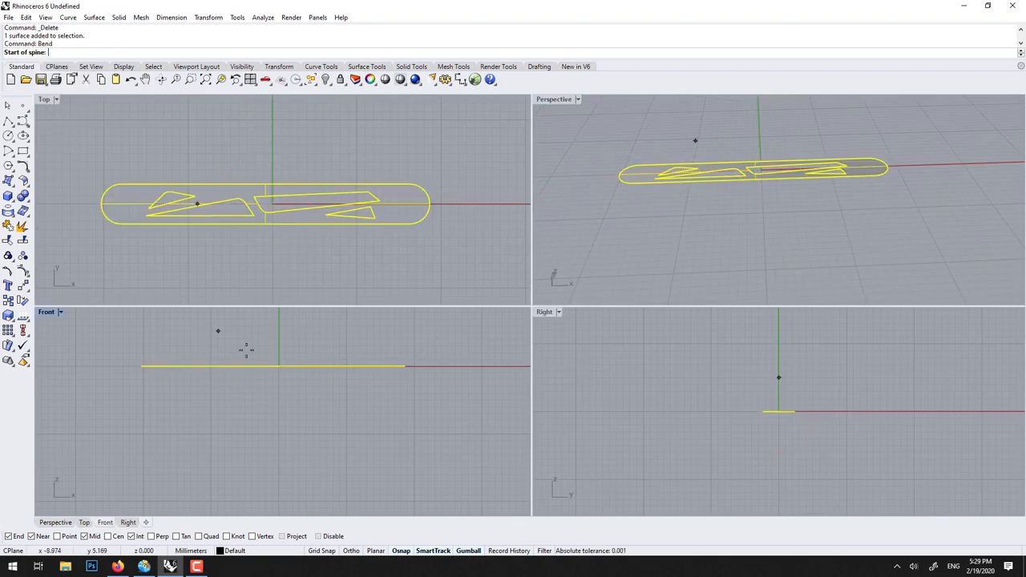
# Step: Bend the perforated band into an arch and maximize the Perspective view
pyautogui.click(278, 366)
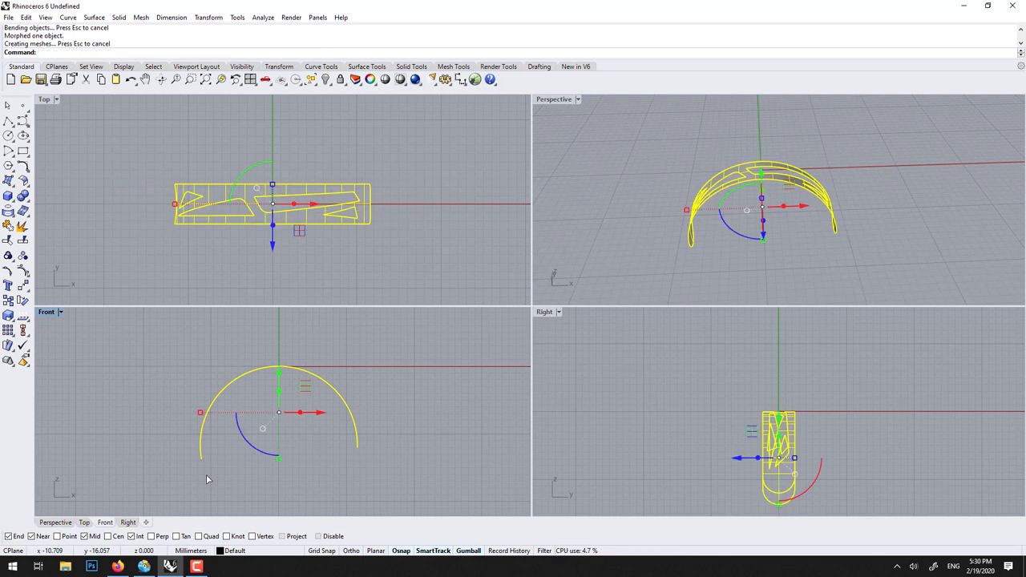
pyautogui.moveTo(190, 413)
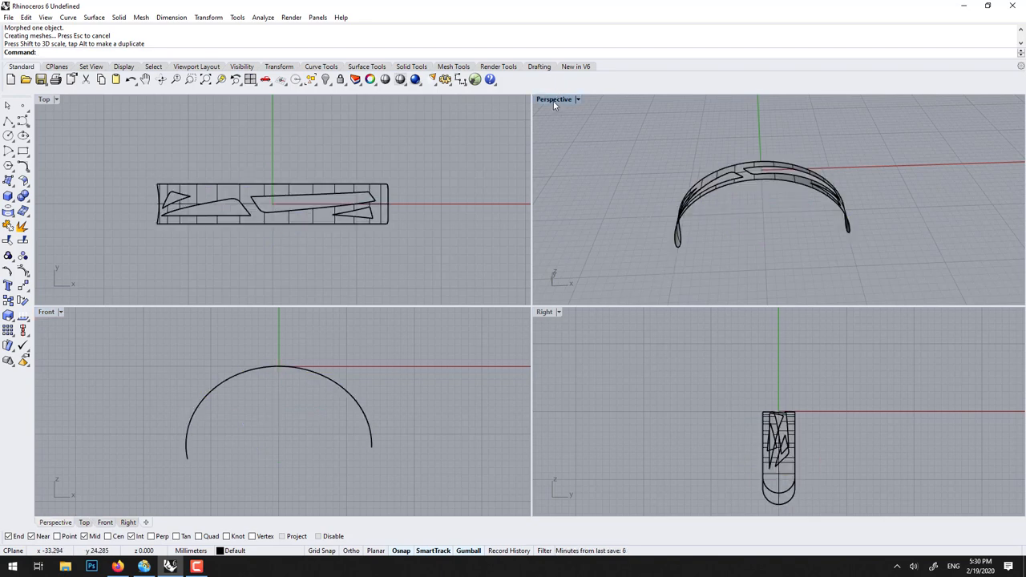
pyautogui.doubleClick(554, 99)
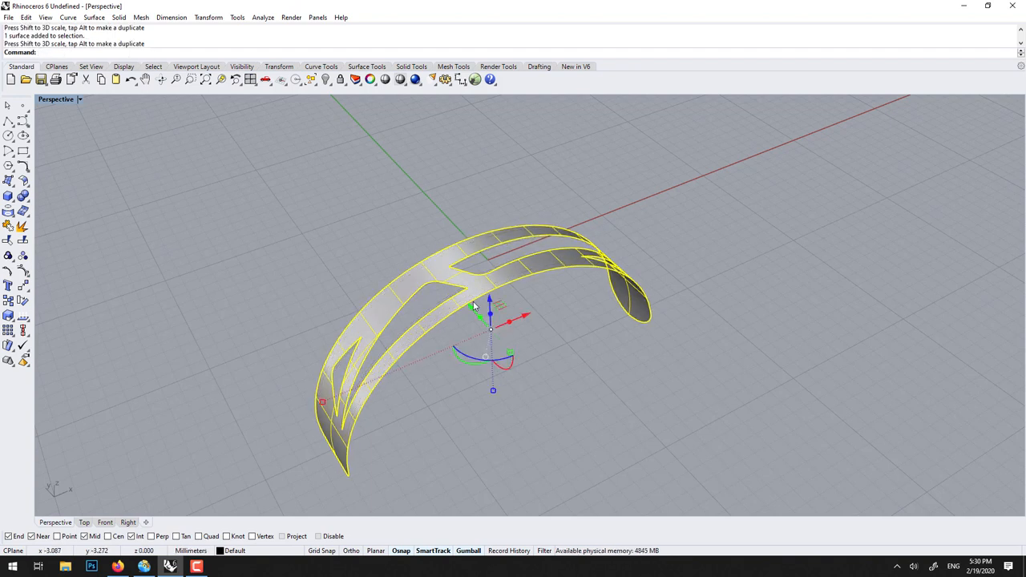
# Step: Offset the bent surface into a solid with distance 0.5
pyautogui.write('OffsetSrf')
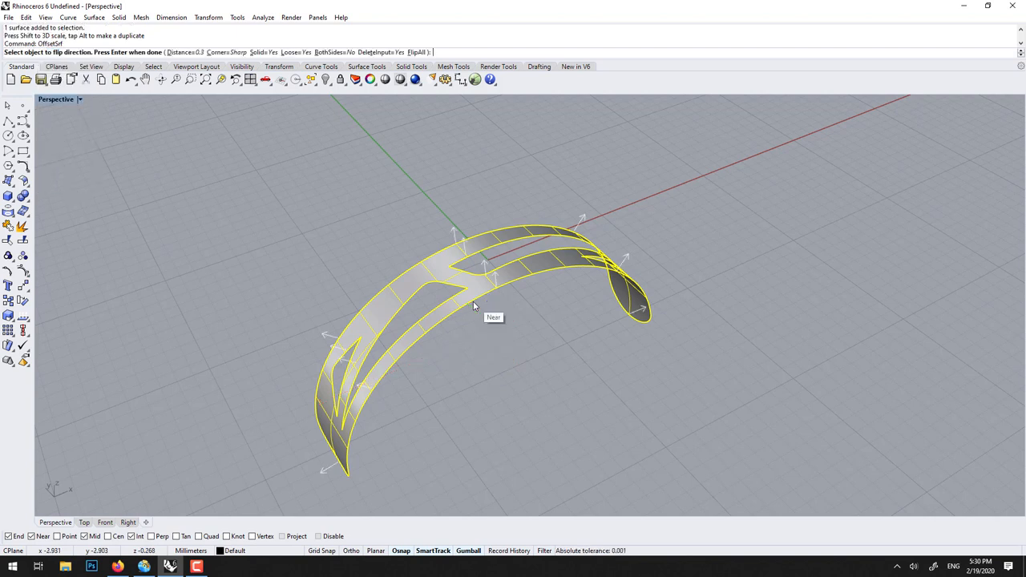
pyautogui.moveTo(308, 51)
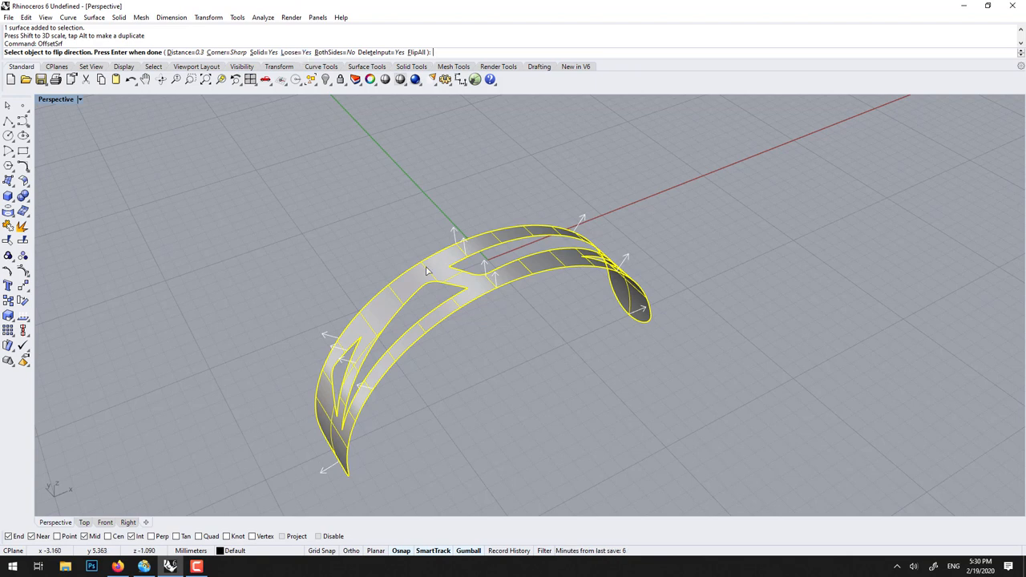
pyautogui.moveTo(426, 250)
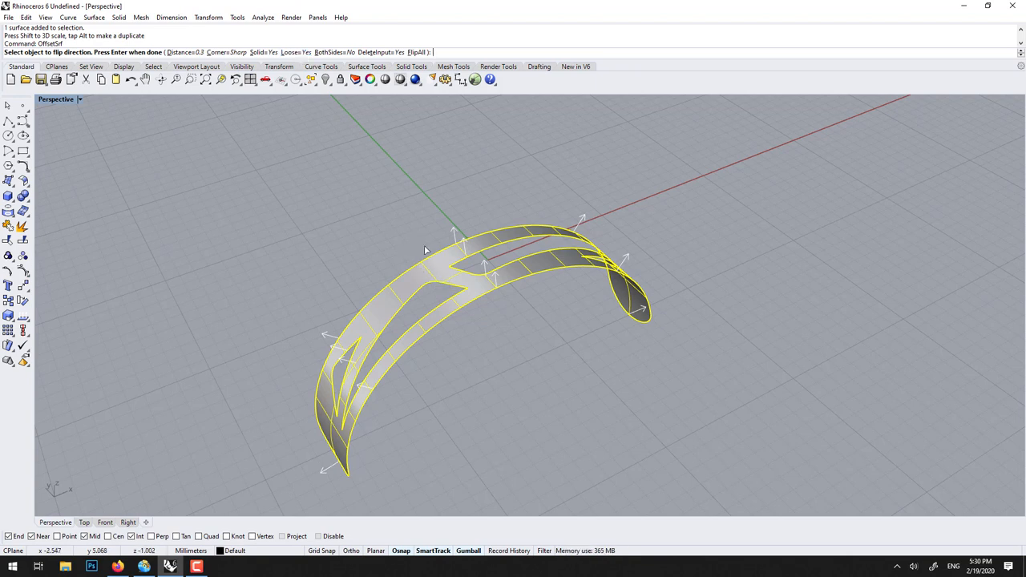
pyautogui.moveTo(362, 236)
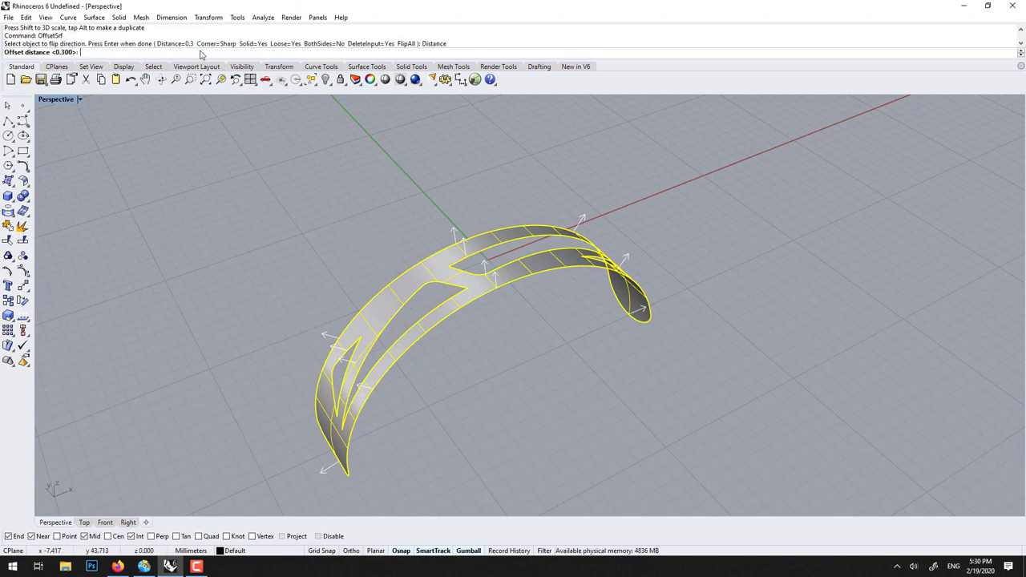
pyautogui.write('0.')
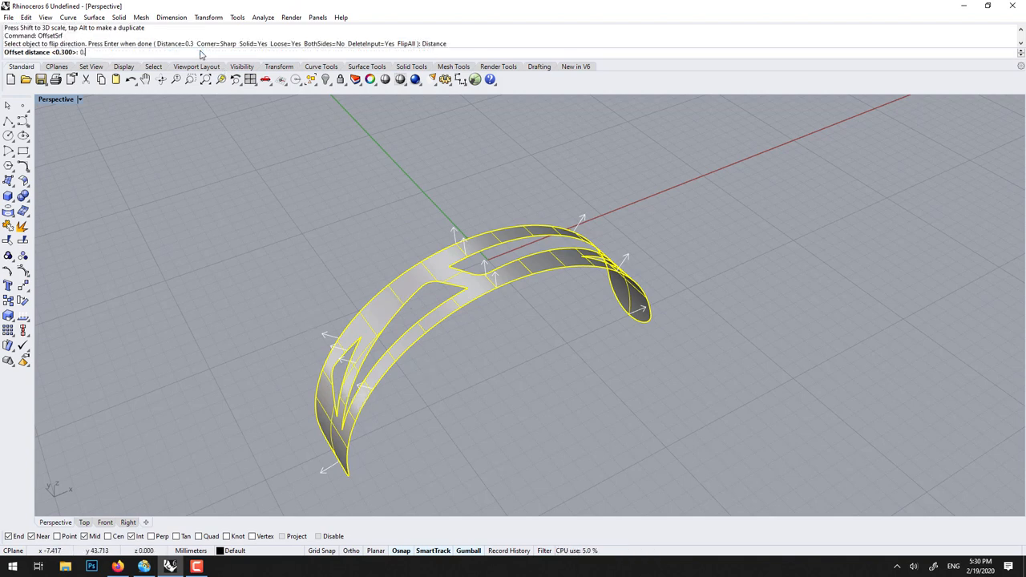
pyautogui.write('0.5')
pyautogui.write('Fillet')
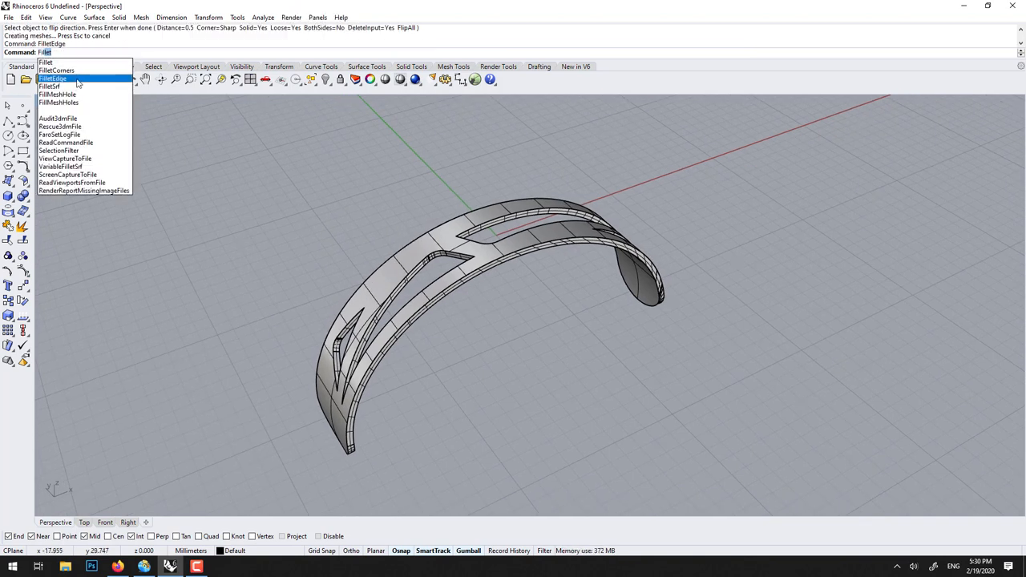
# Step: Fillet all cuff edges at radius 0.1 and switch Perspective to Rendered display
pyautogui.click(52, 78)
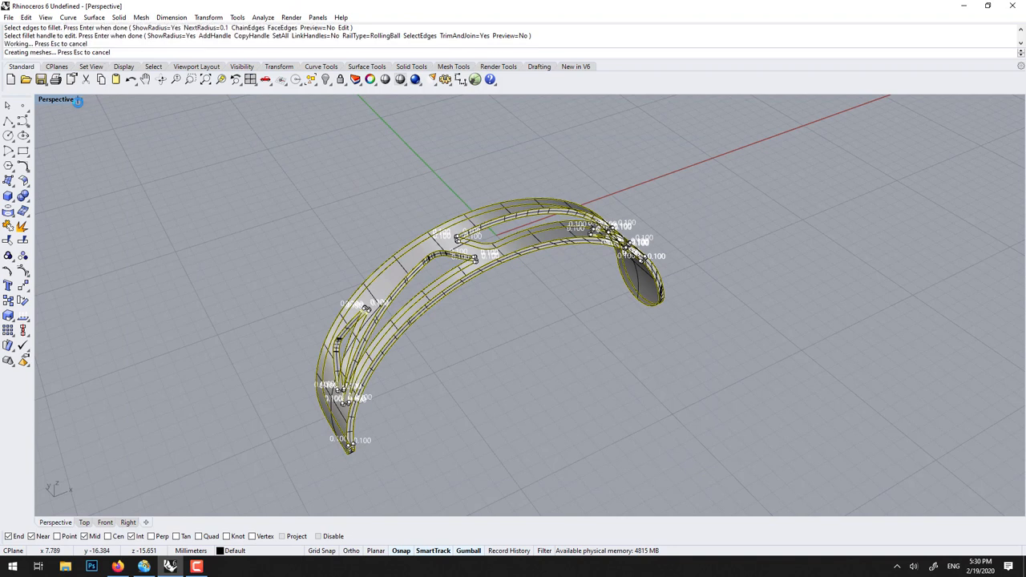
pyautogui.click(79, 98)
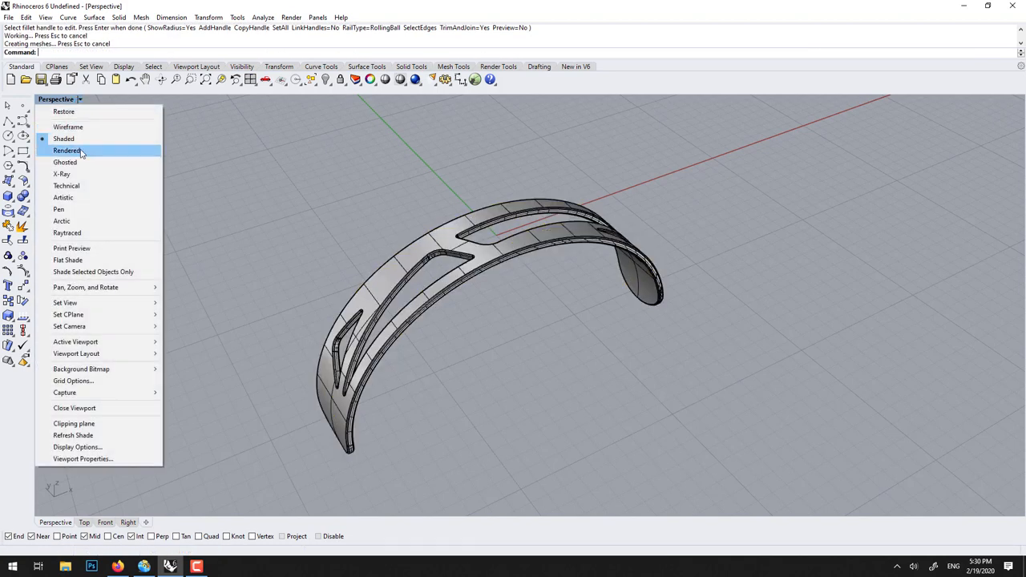
pyautogui.click(68, 151)
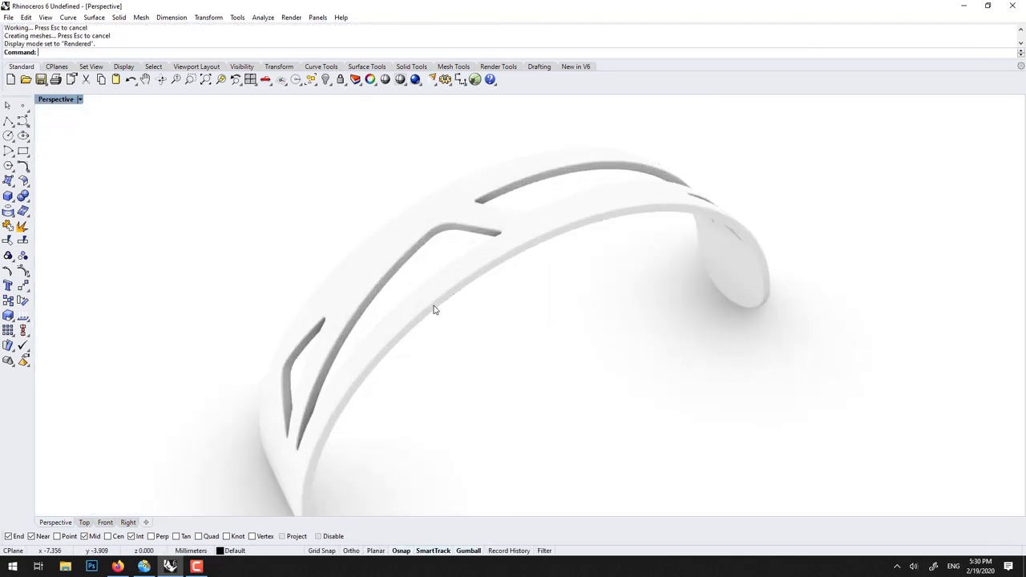